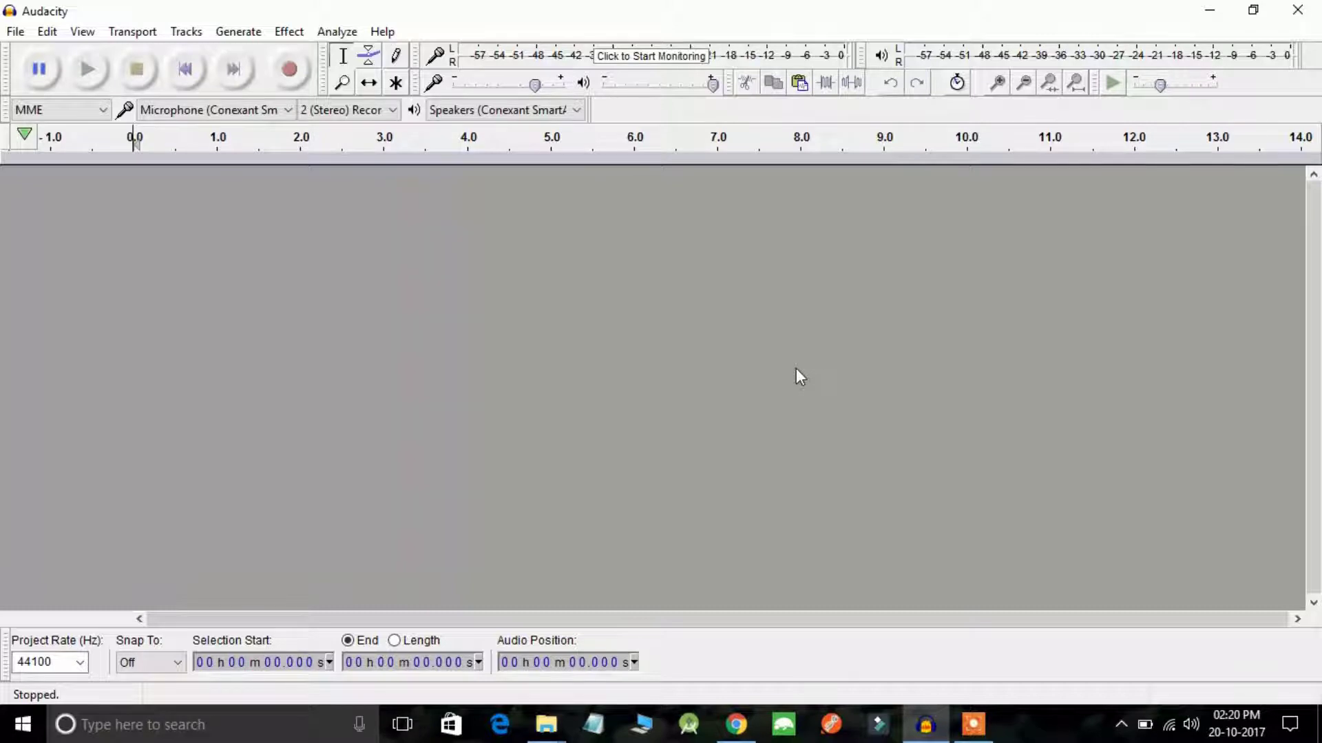
mouse_move(646, 399)
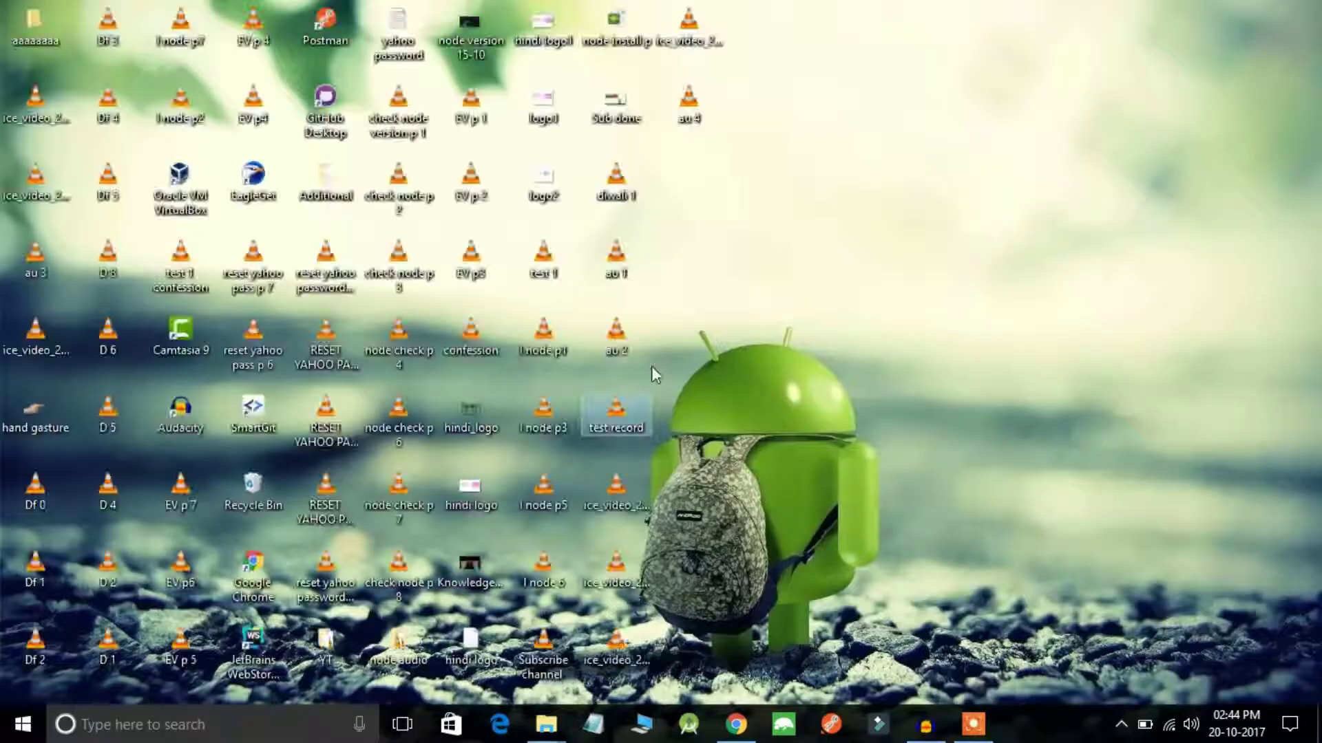
Load the 'test record' file from the desktop into Audacity as a stereo track
double_click(616, 414)
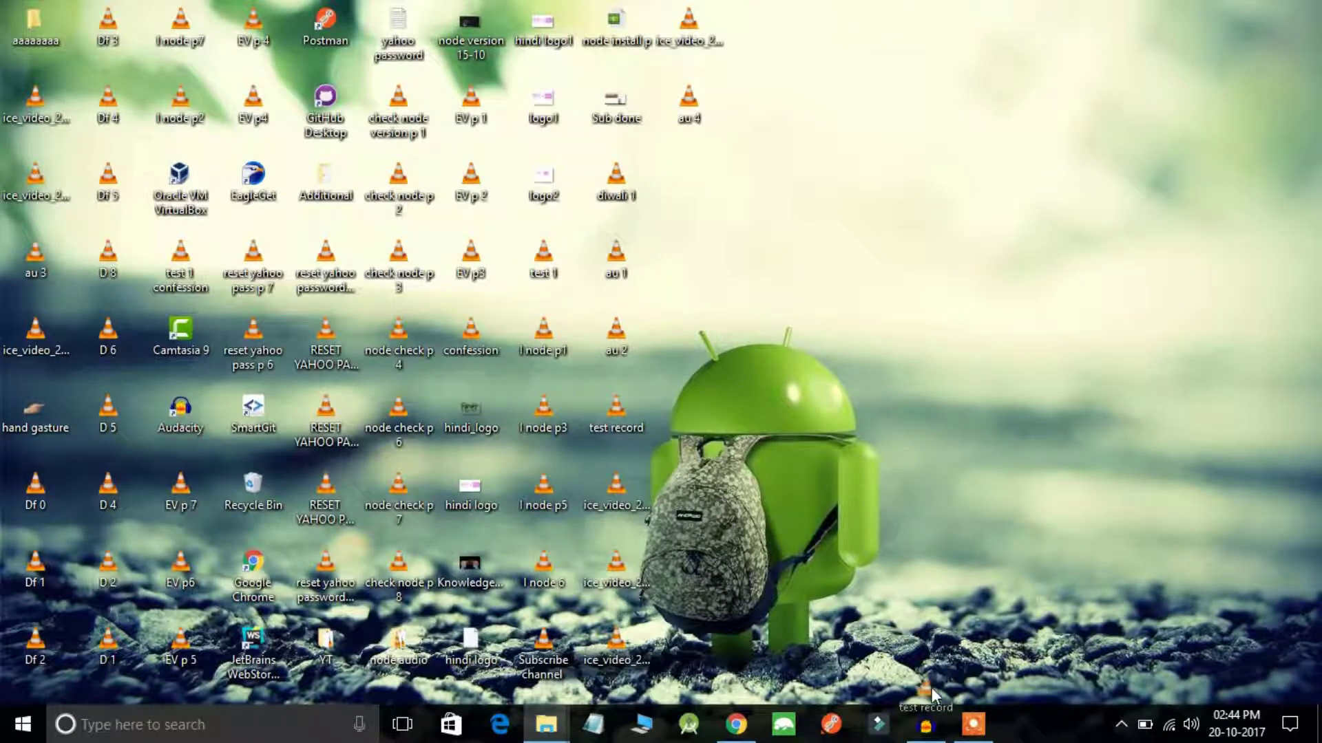
double_click(617, 426)
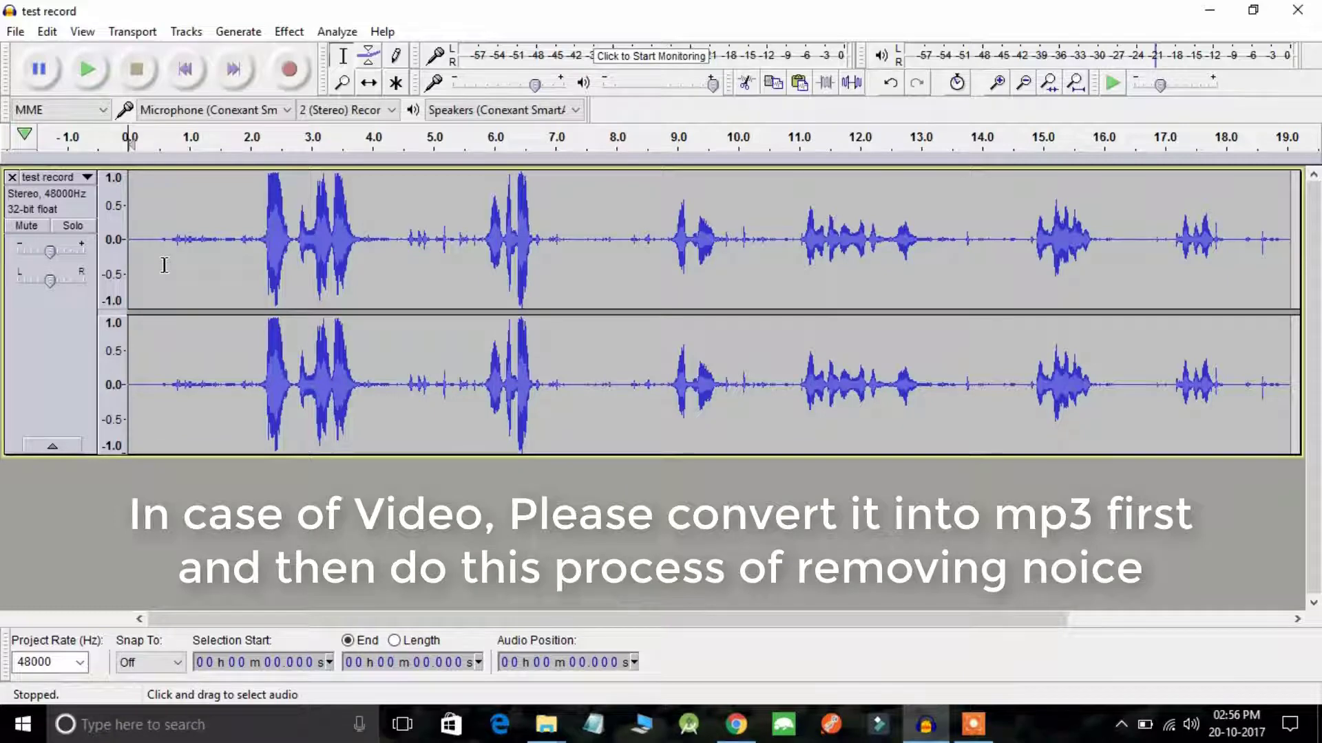
mouse_move(88, 69)
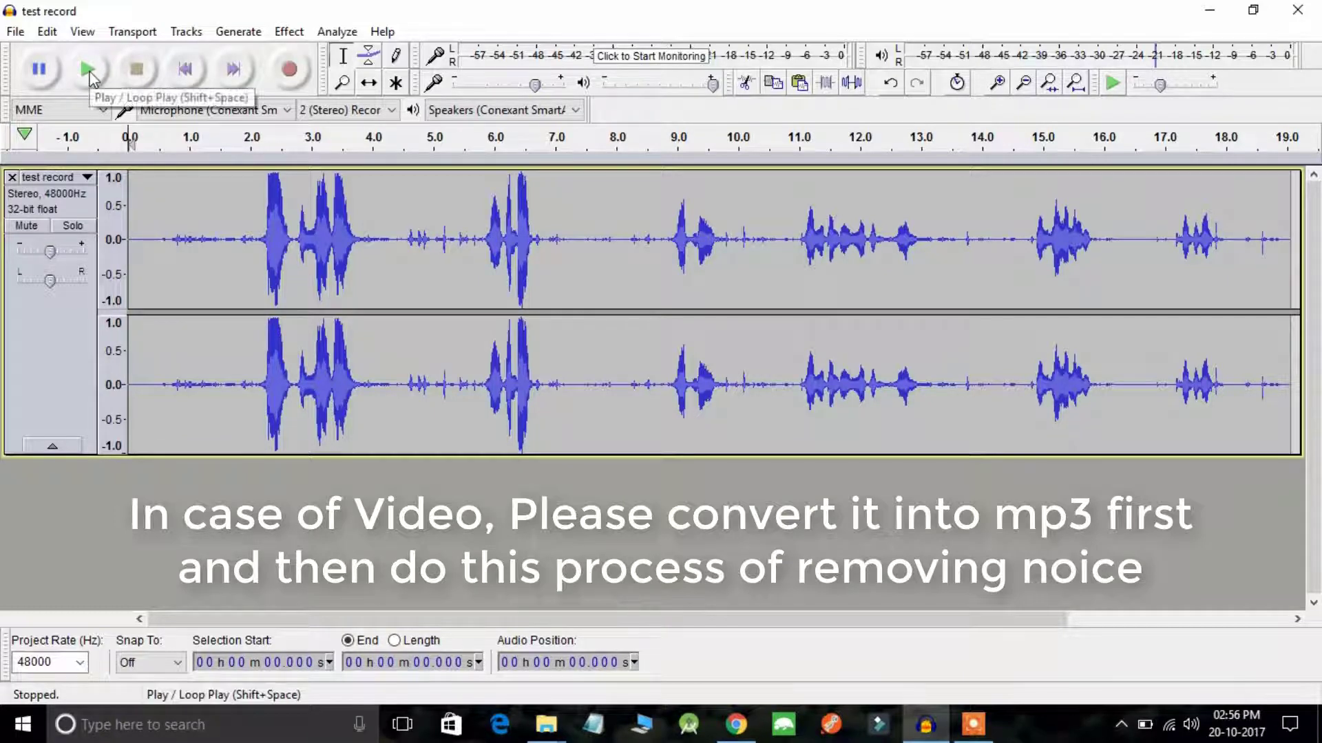
Play the noisy recording to hear it, then stop before selecting the noise stretch
click(88, 69)
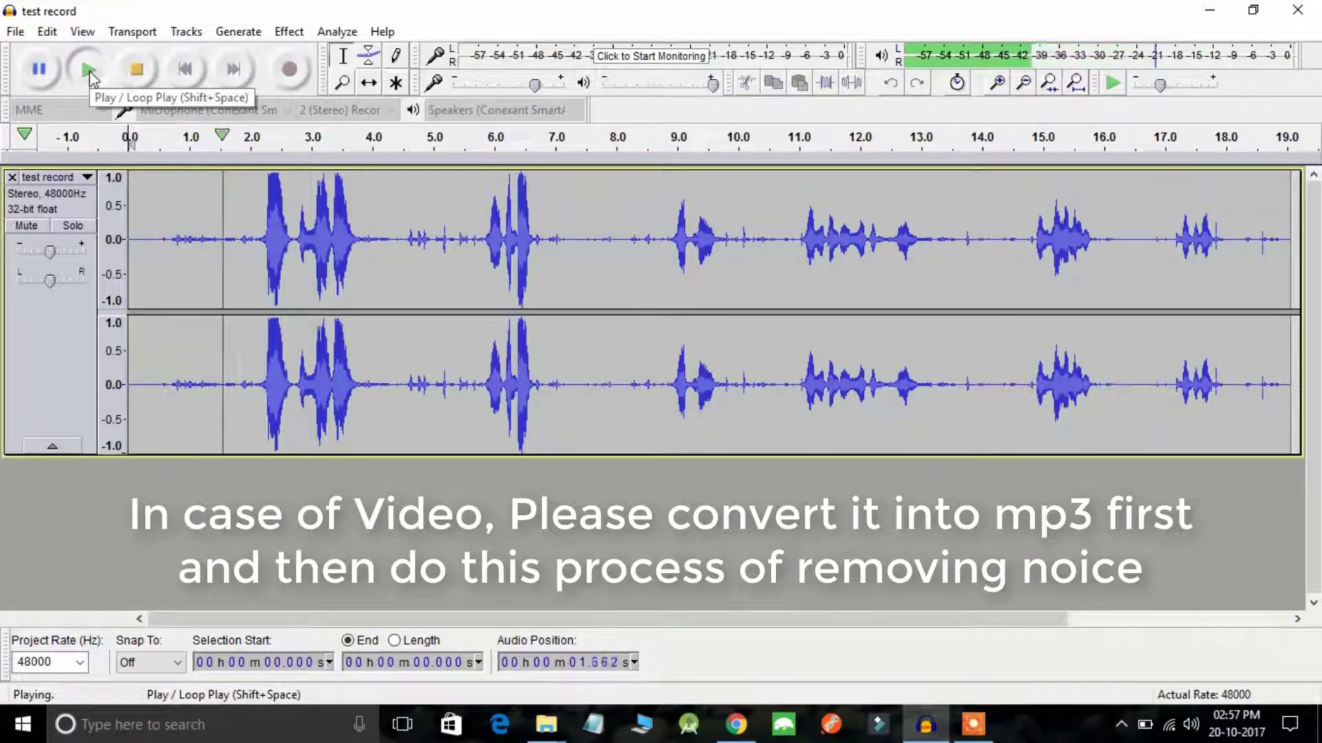
click(137, 69)
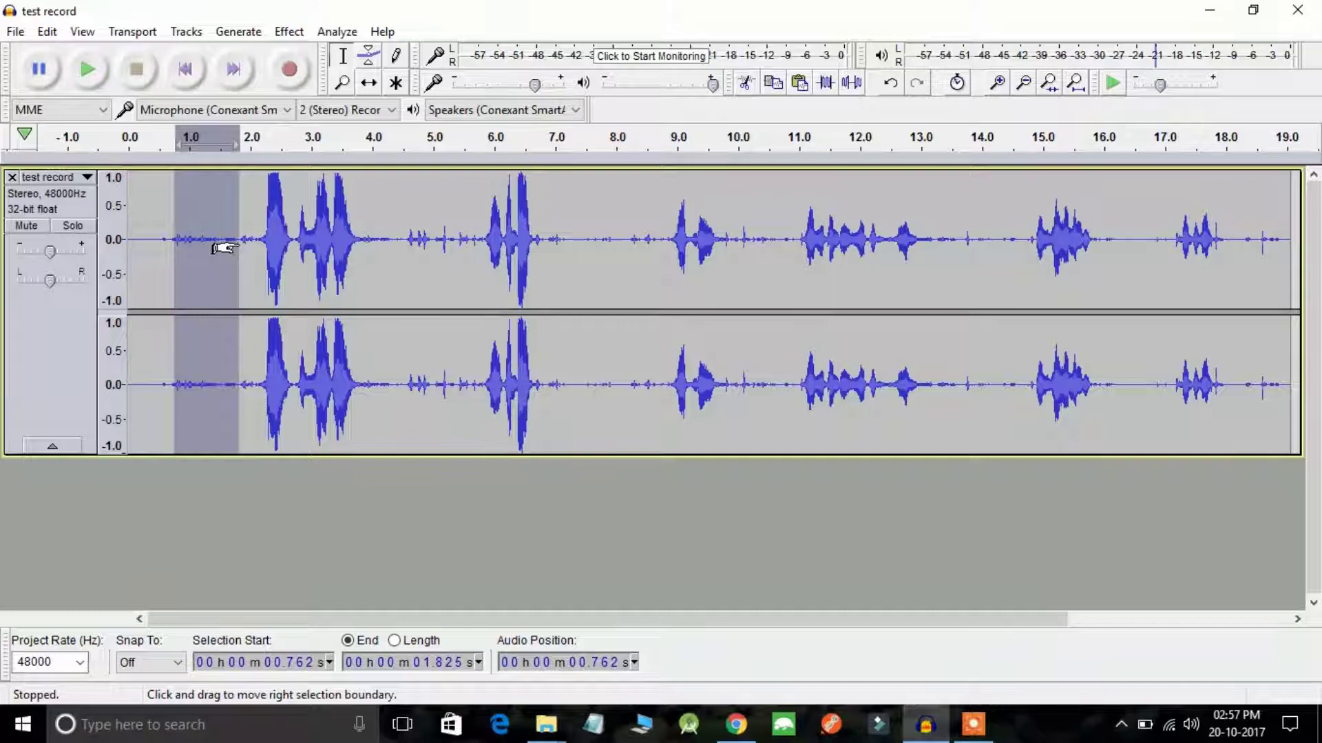
mouse_move(182, 238)
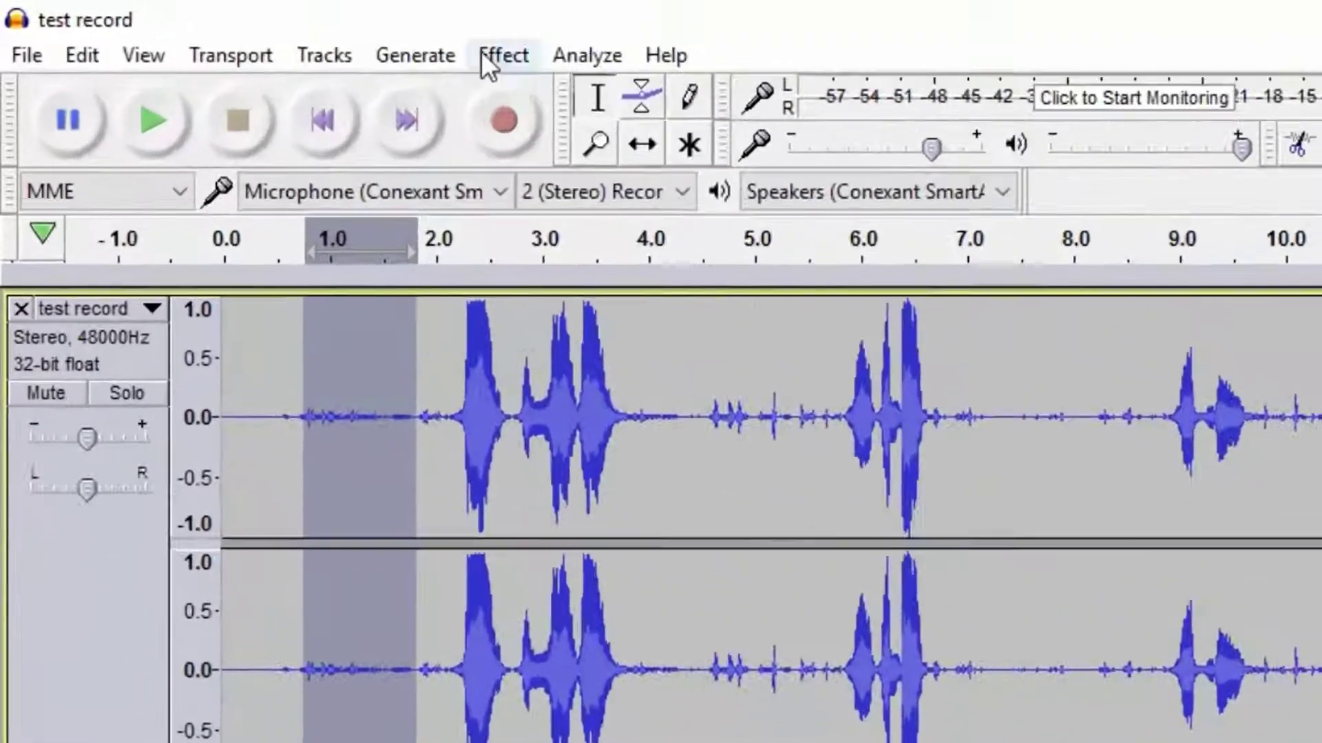
Capture a noise profile from the selected stretch via Effect > Noise Reduction
click(504, 56)
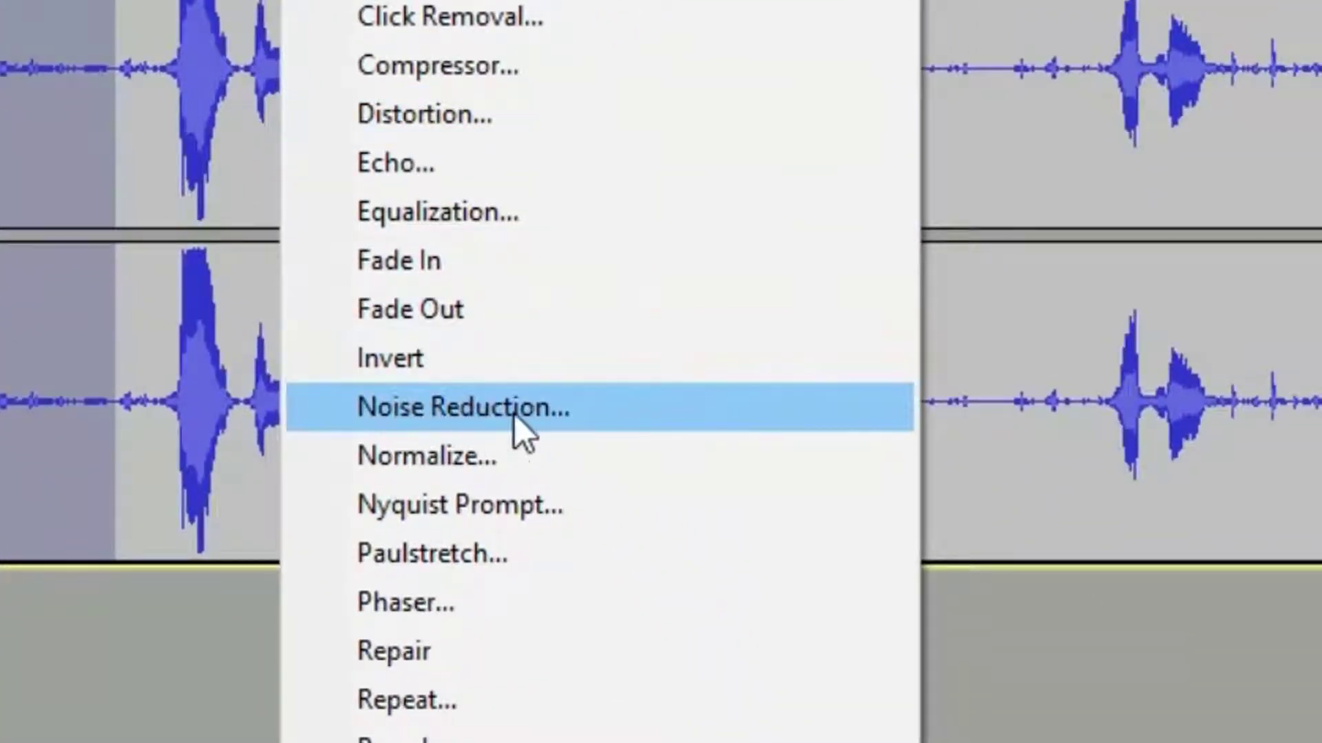
click(461, 407)
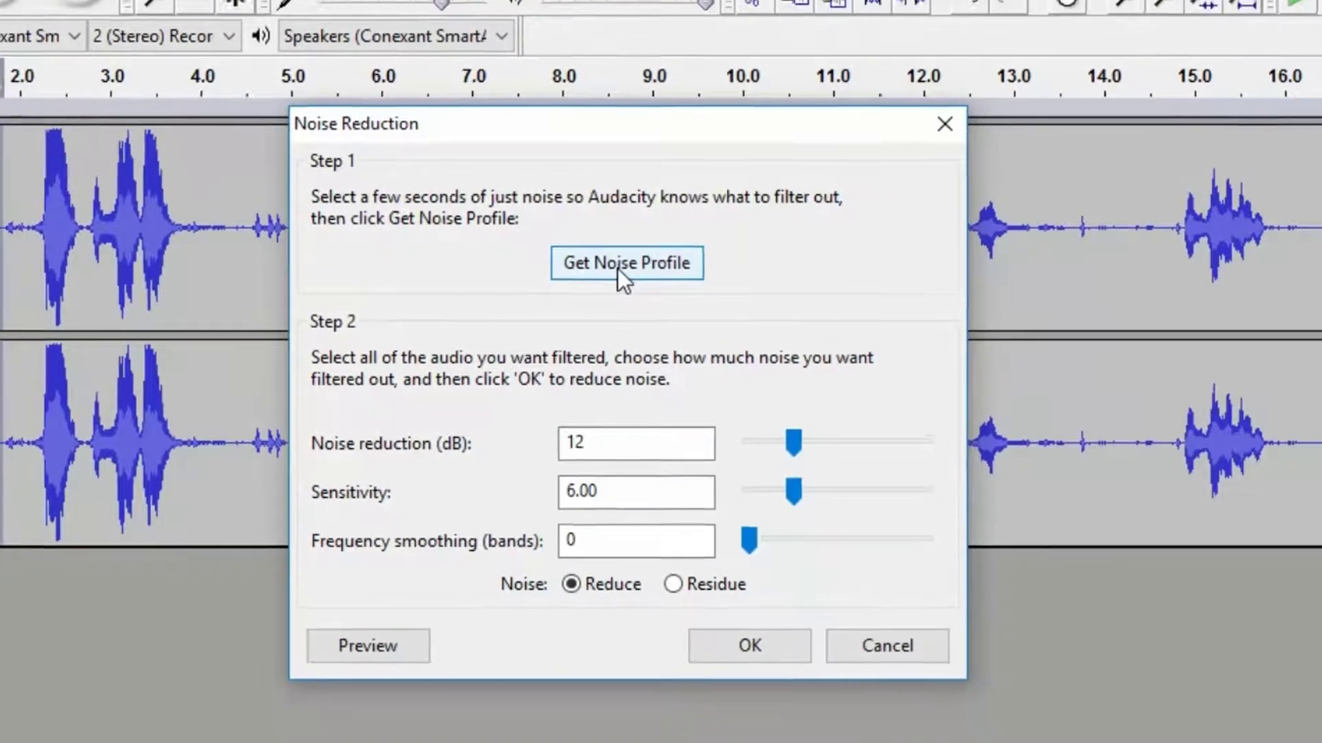
click(626, 263)
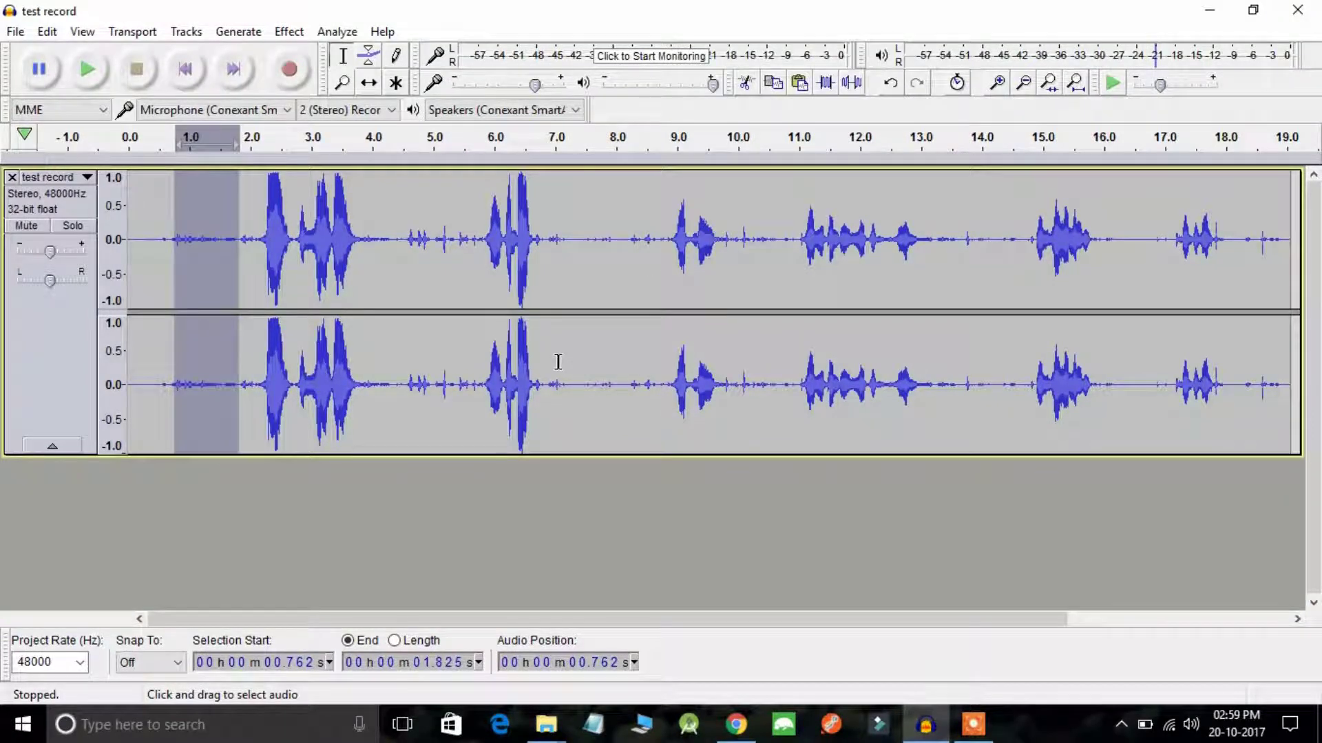
Select the whole recording and apply Noise Reduction at 12 dB, sensitivity 6.00
key(ctrl+a)
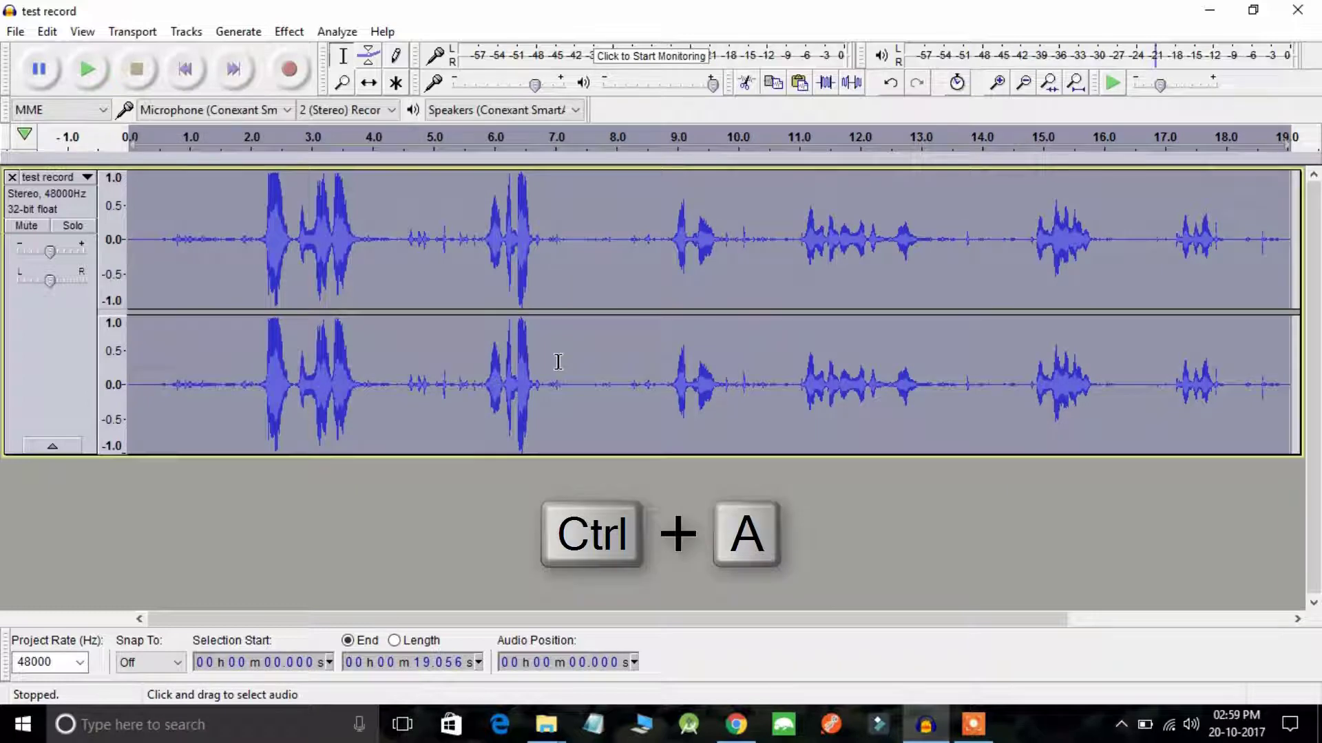
key(ctrl+a)
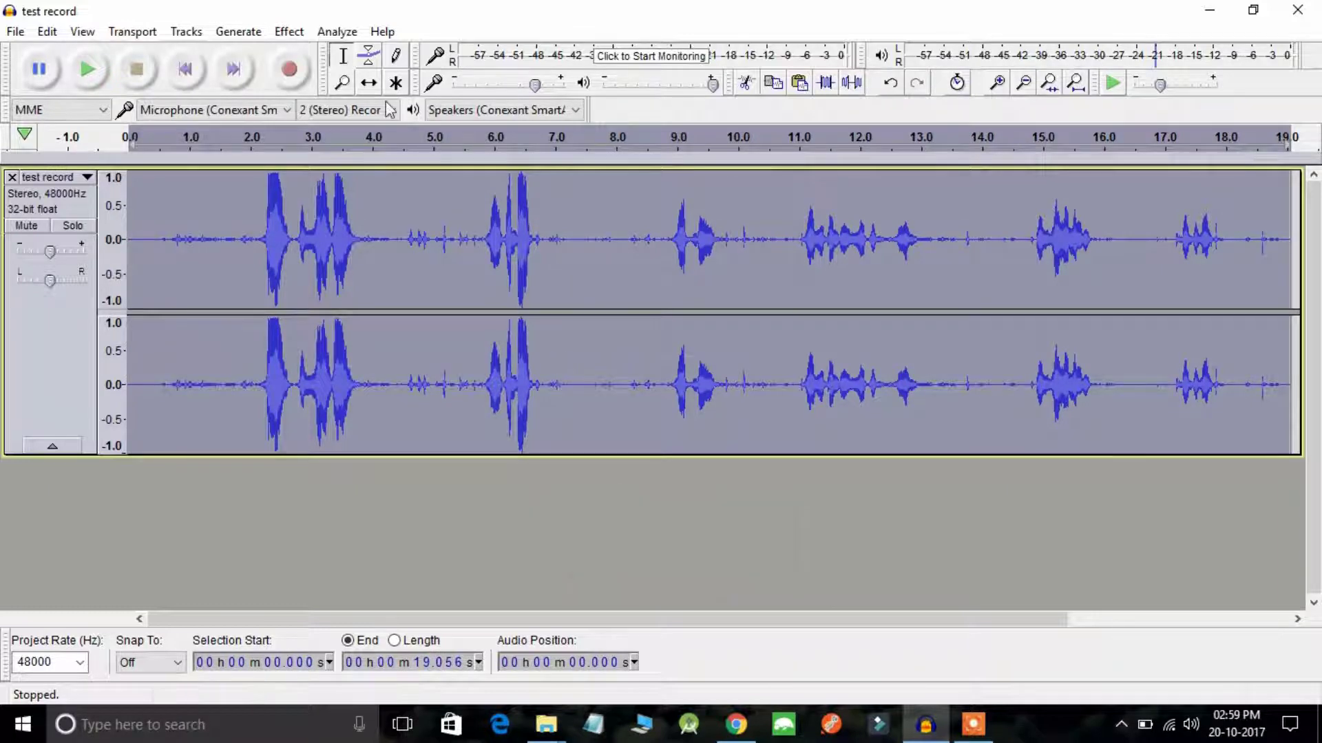
click(288, 32)
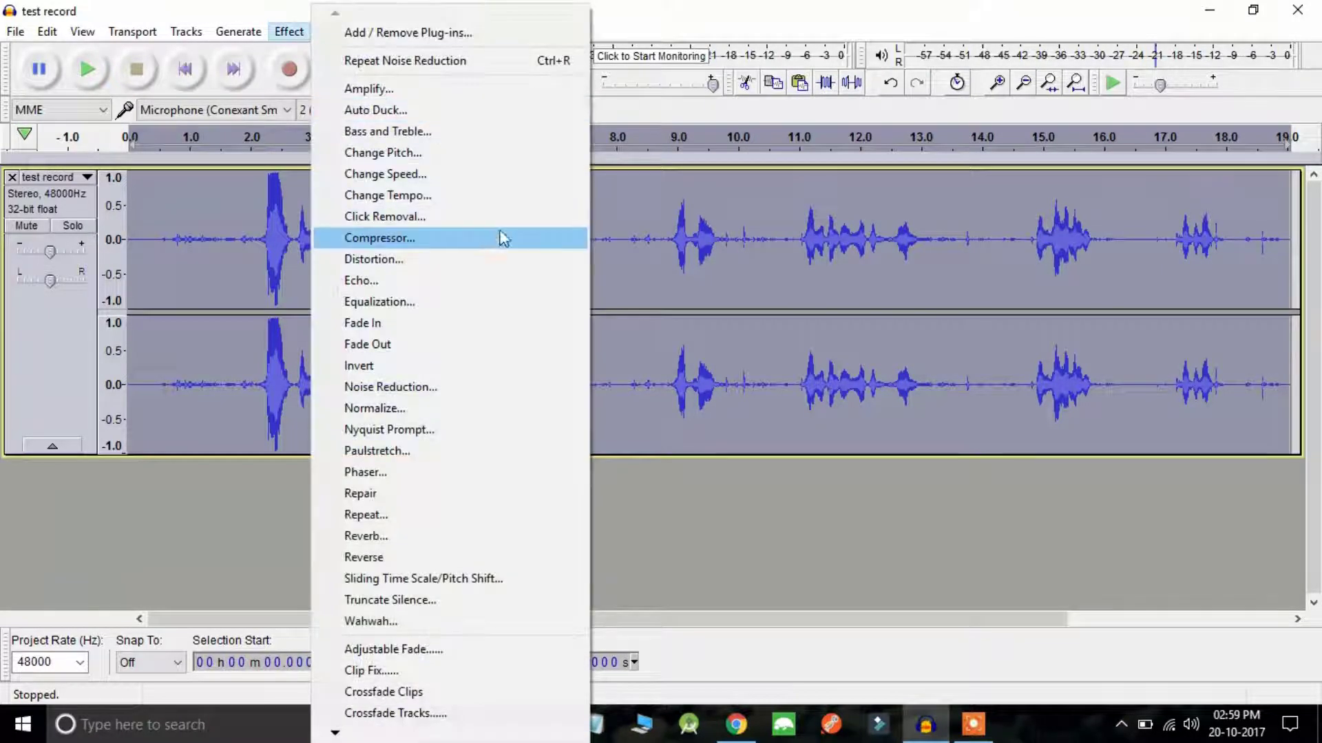
mouse_move(445, 385)
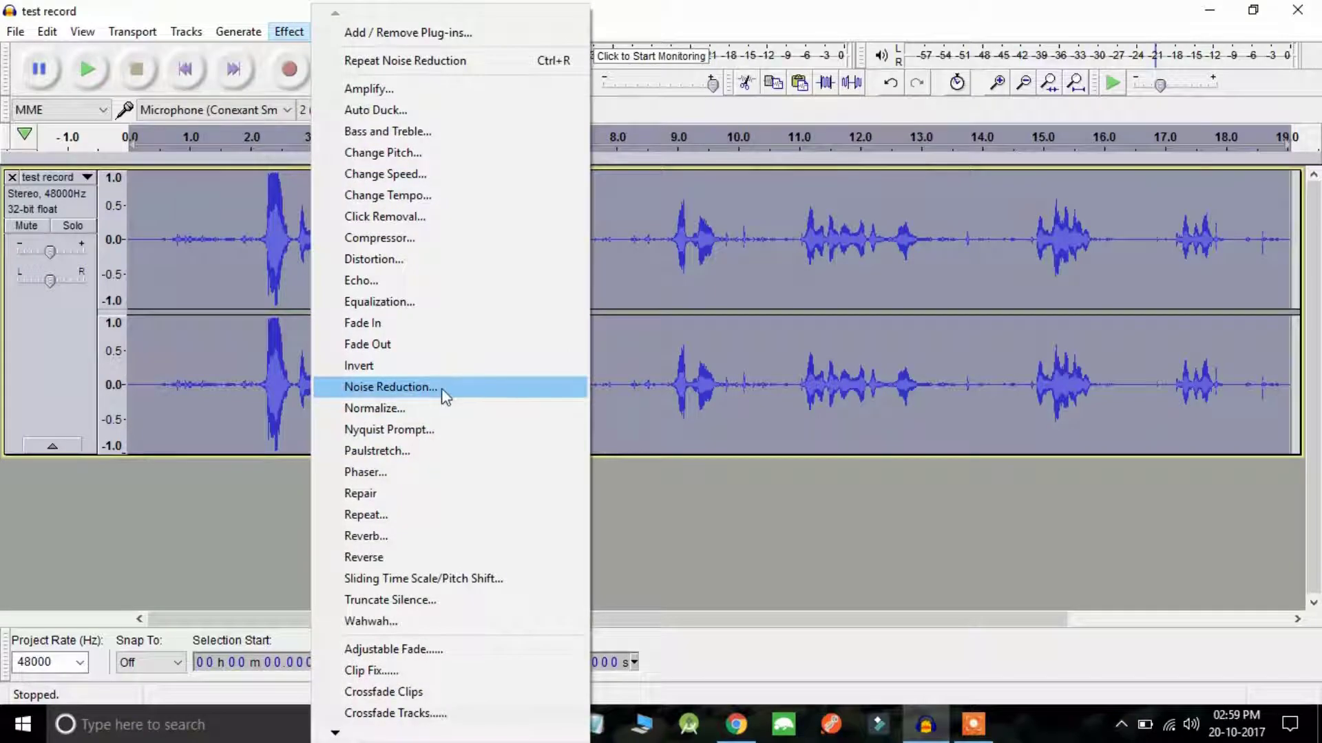
click(390, 385)
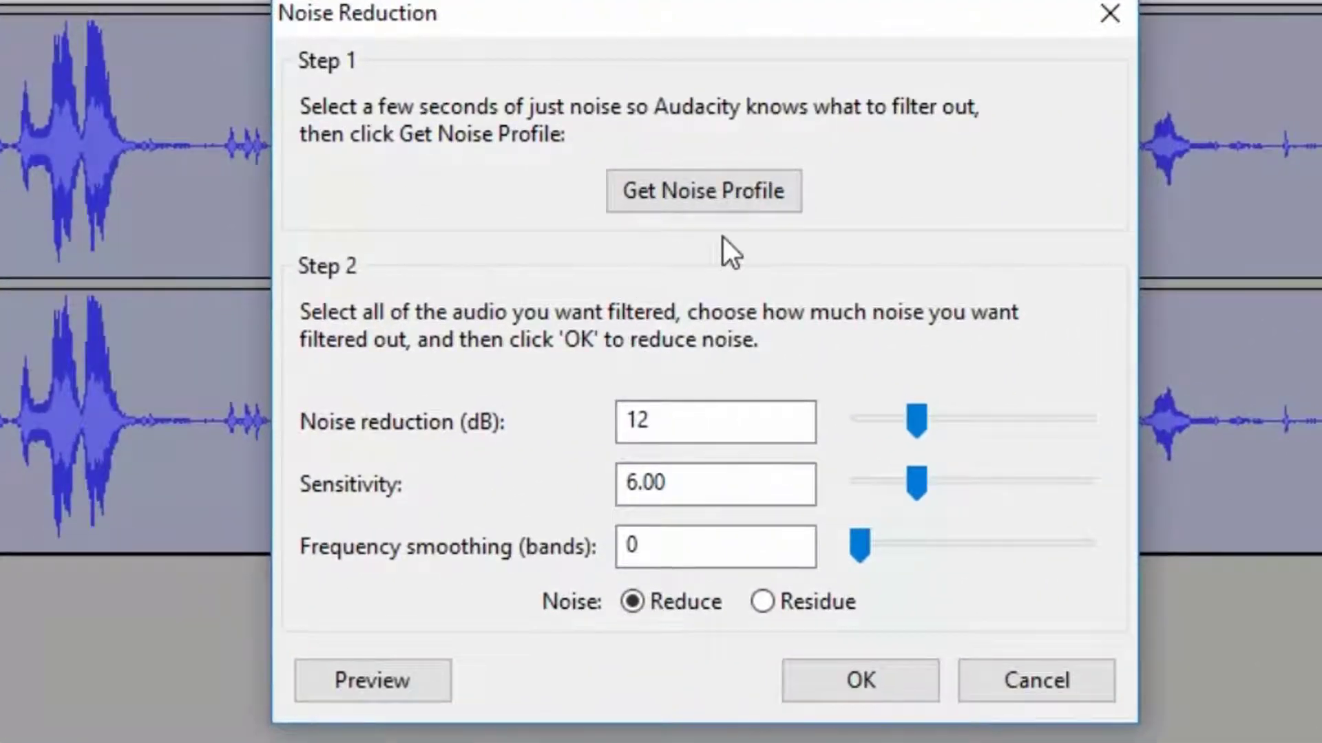
mouse_move(1023, 520)
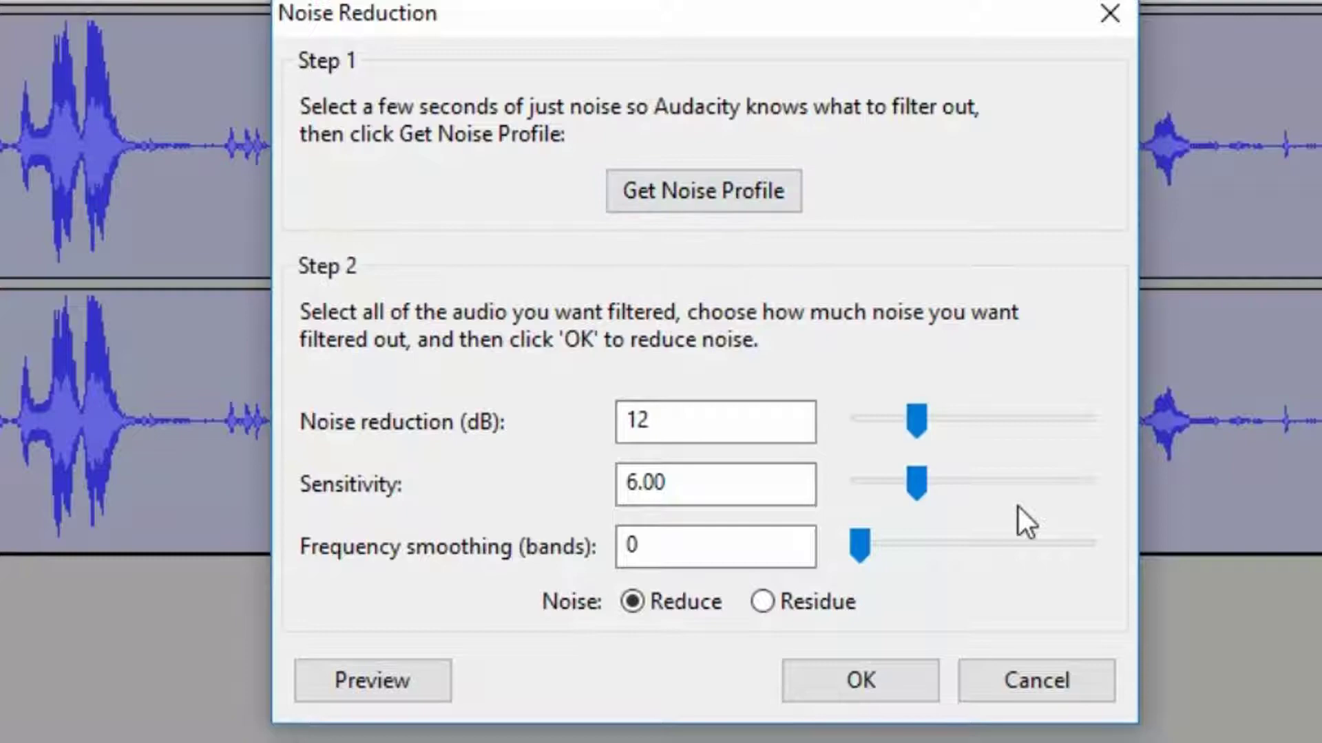
click(857, 680)
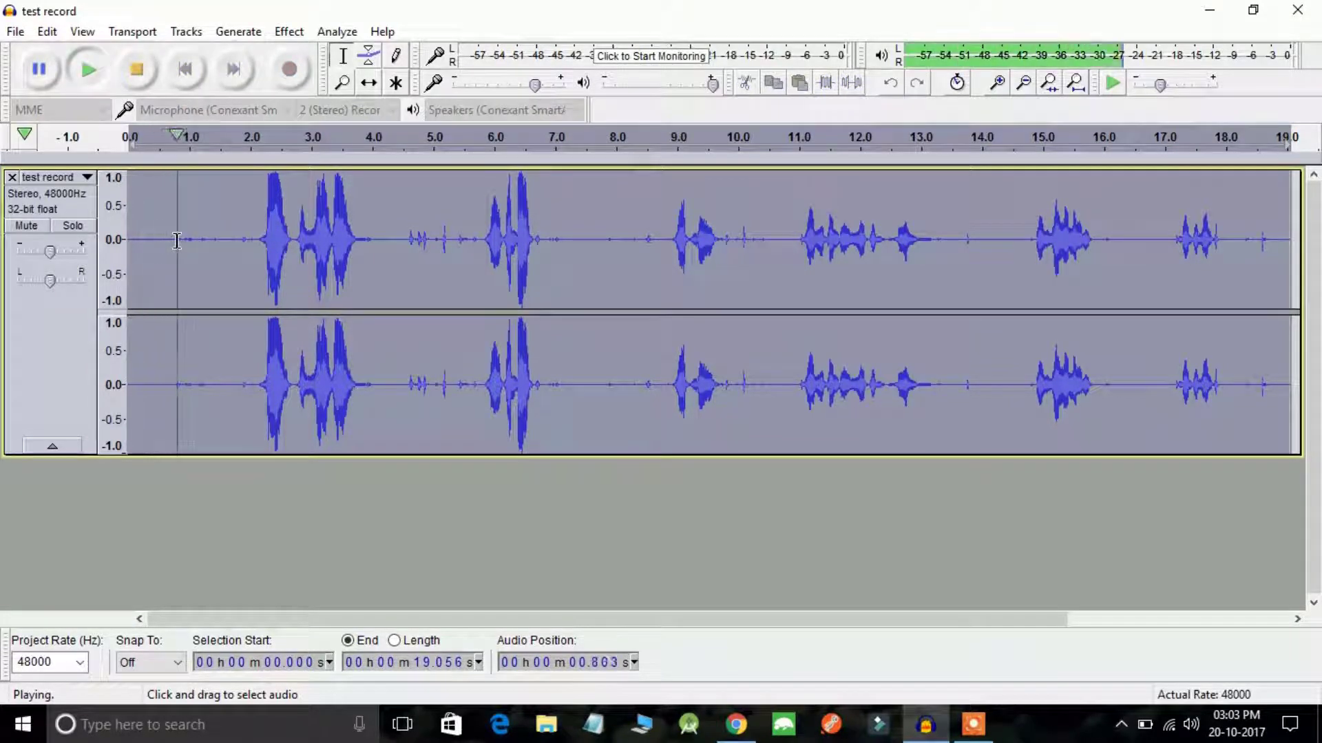
Stop playback, pick a new noise-only stretch and start a second Noise Reduction pass
click(136, 68)
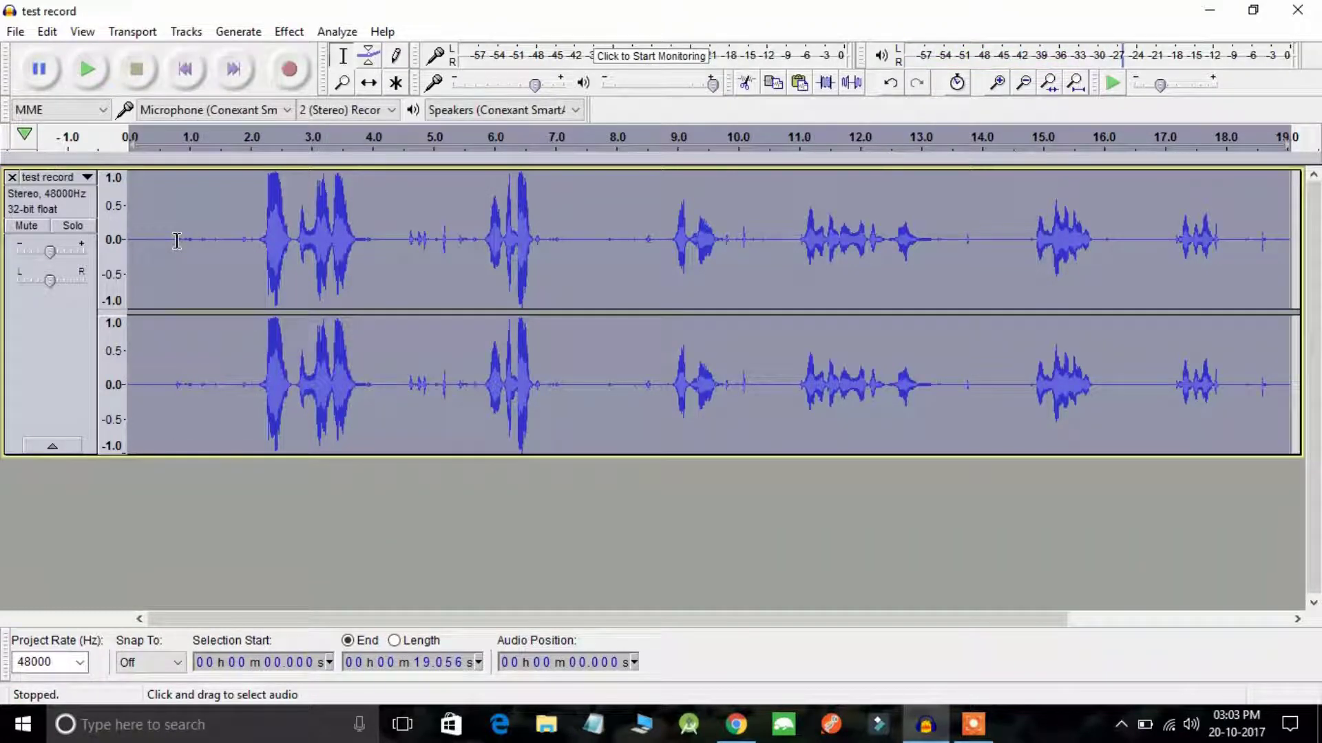
click(177, 239)
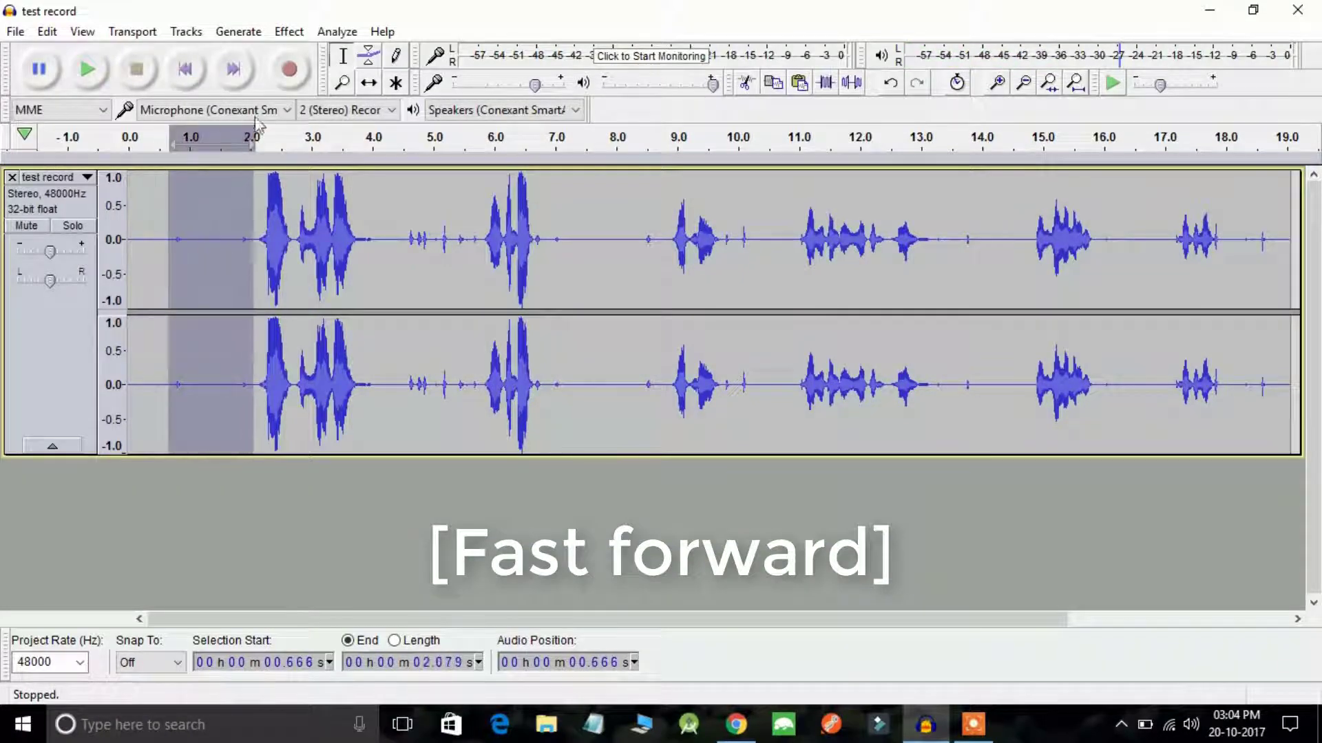
click(288, 31)
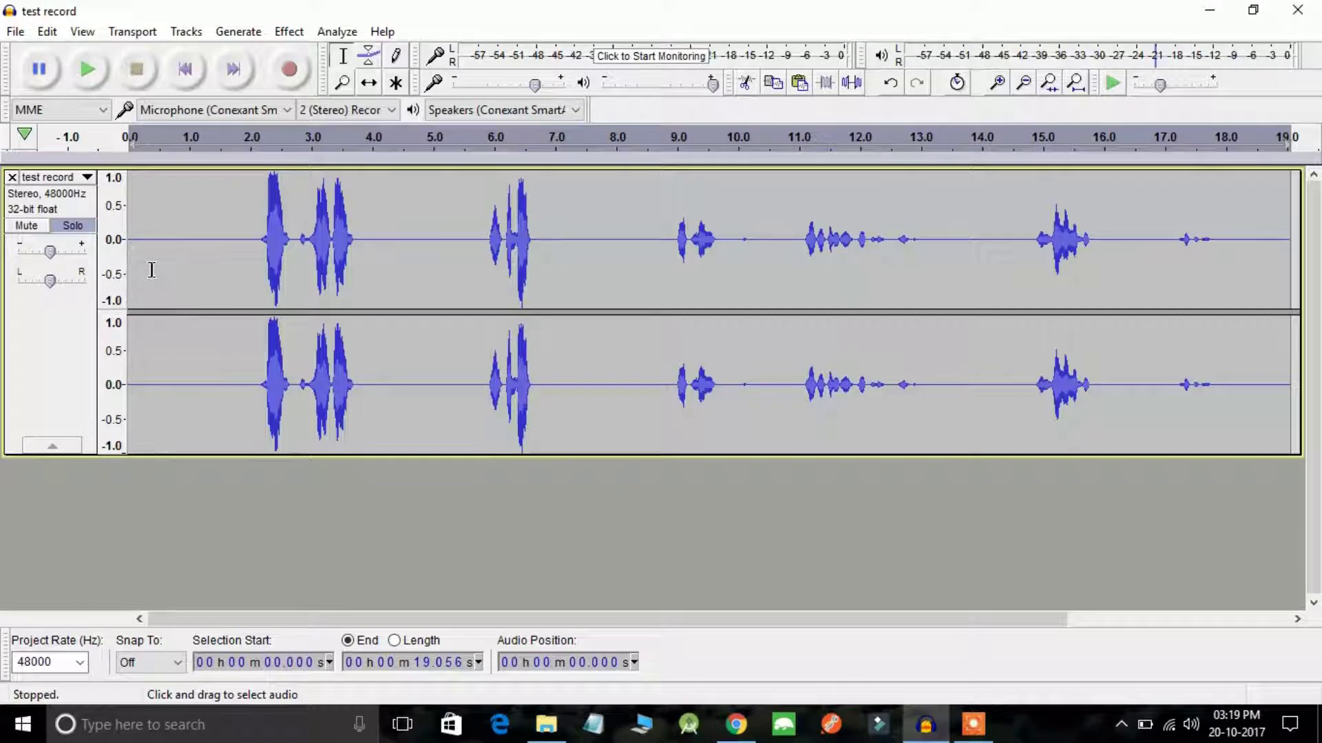
click(88, 69)
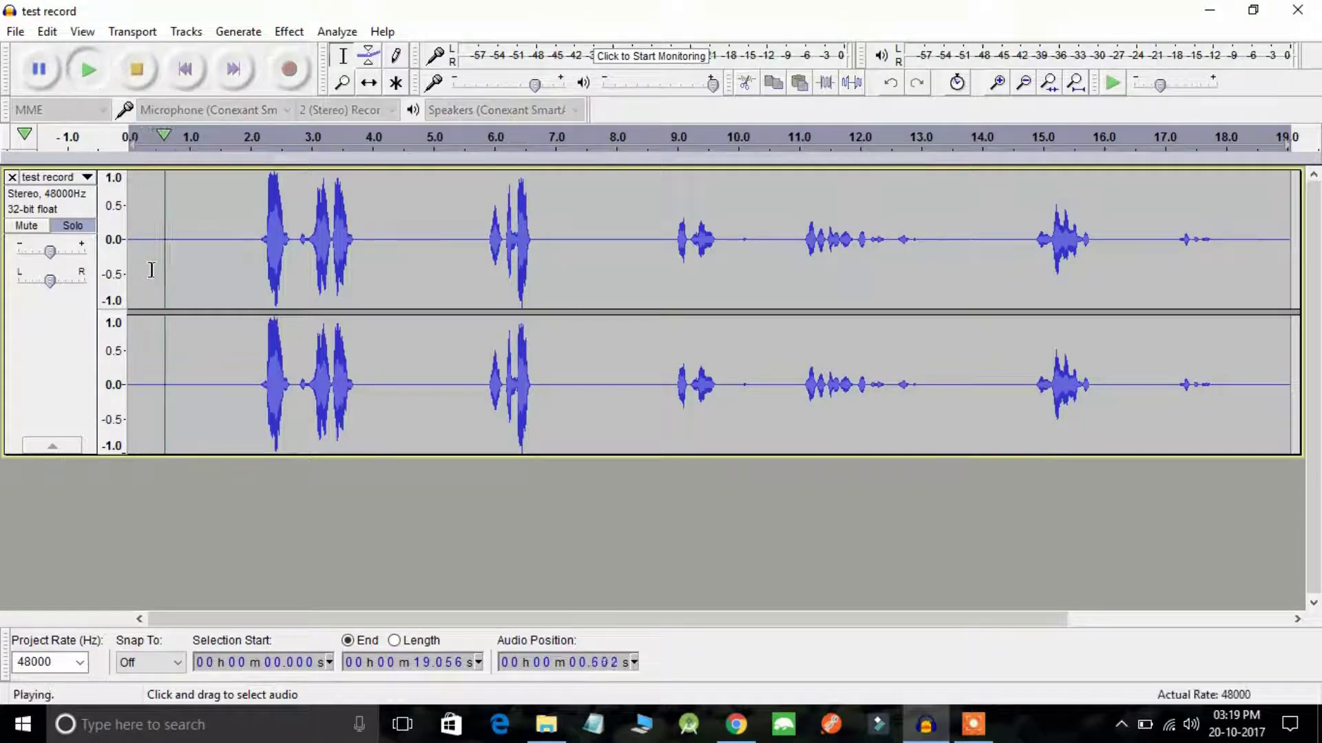
click(136, 69)
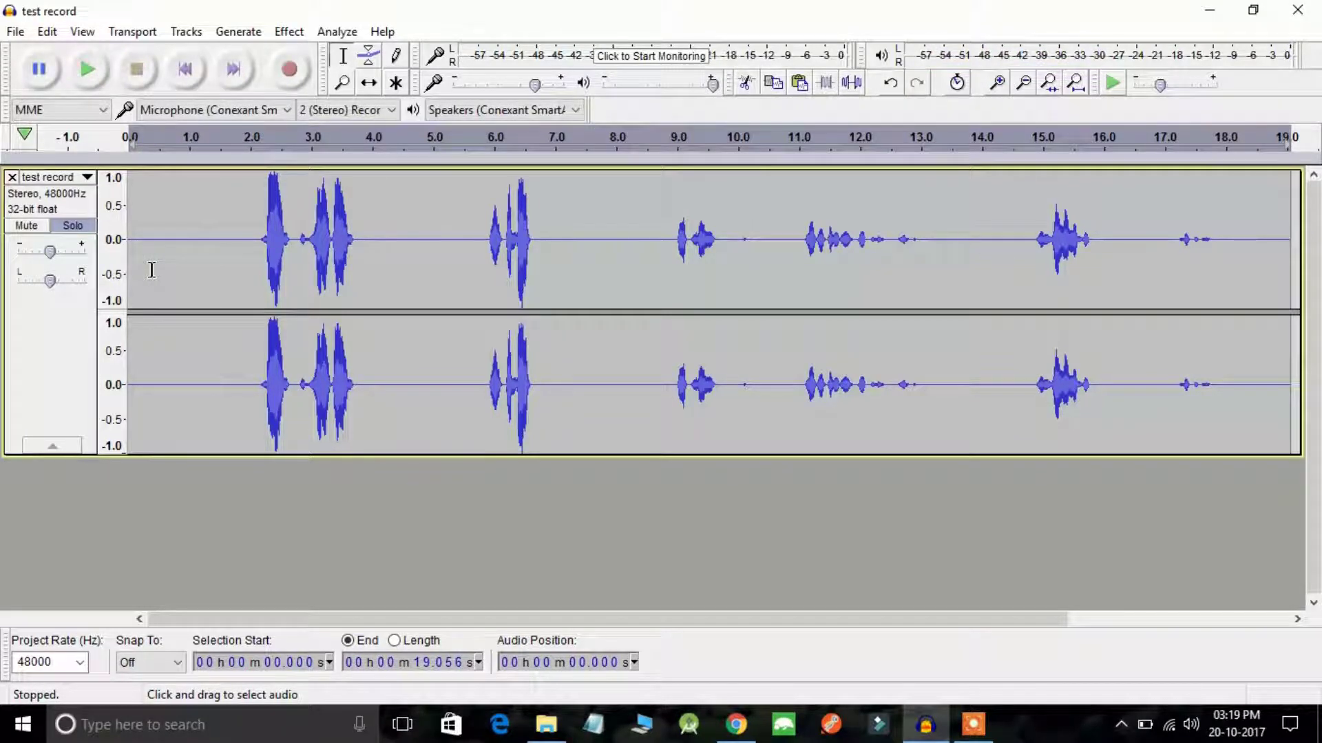
click(1208, 9)
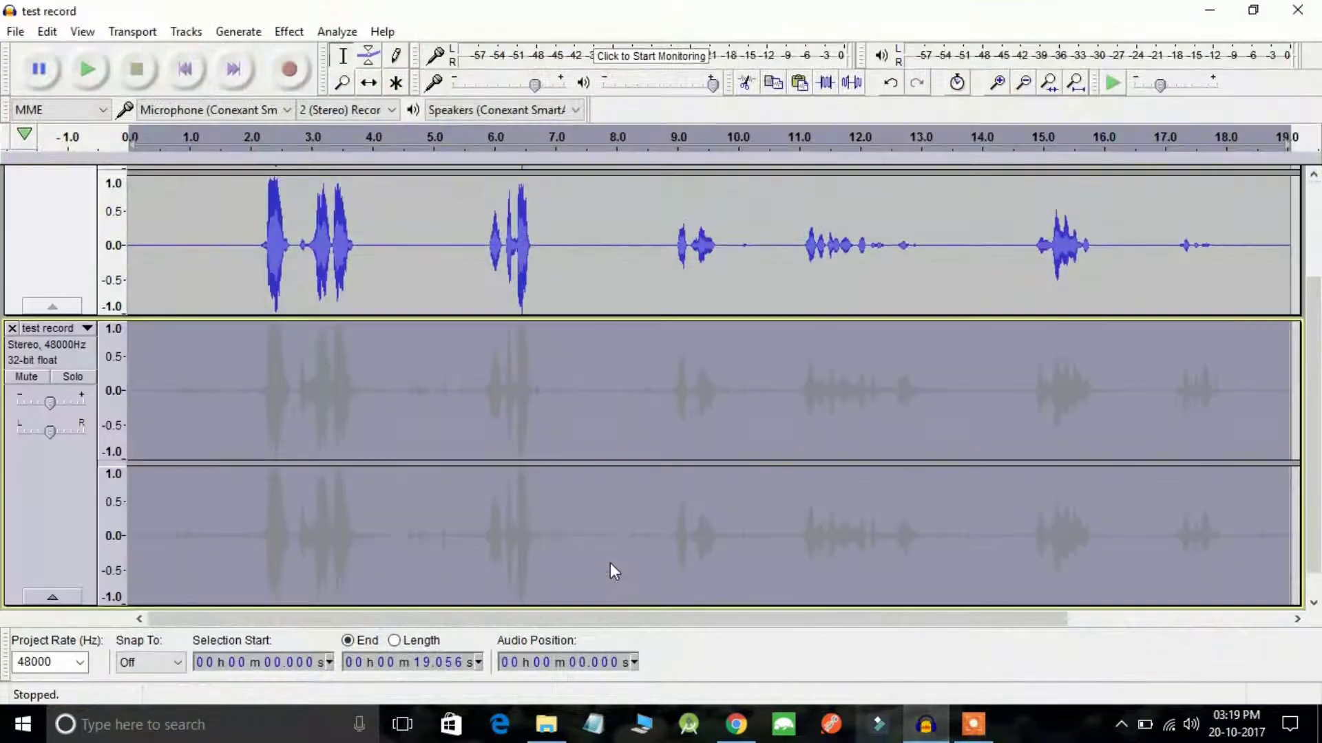
mouse_move(73, 376)
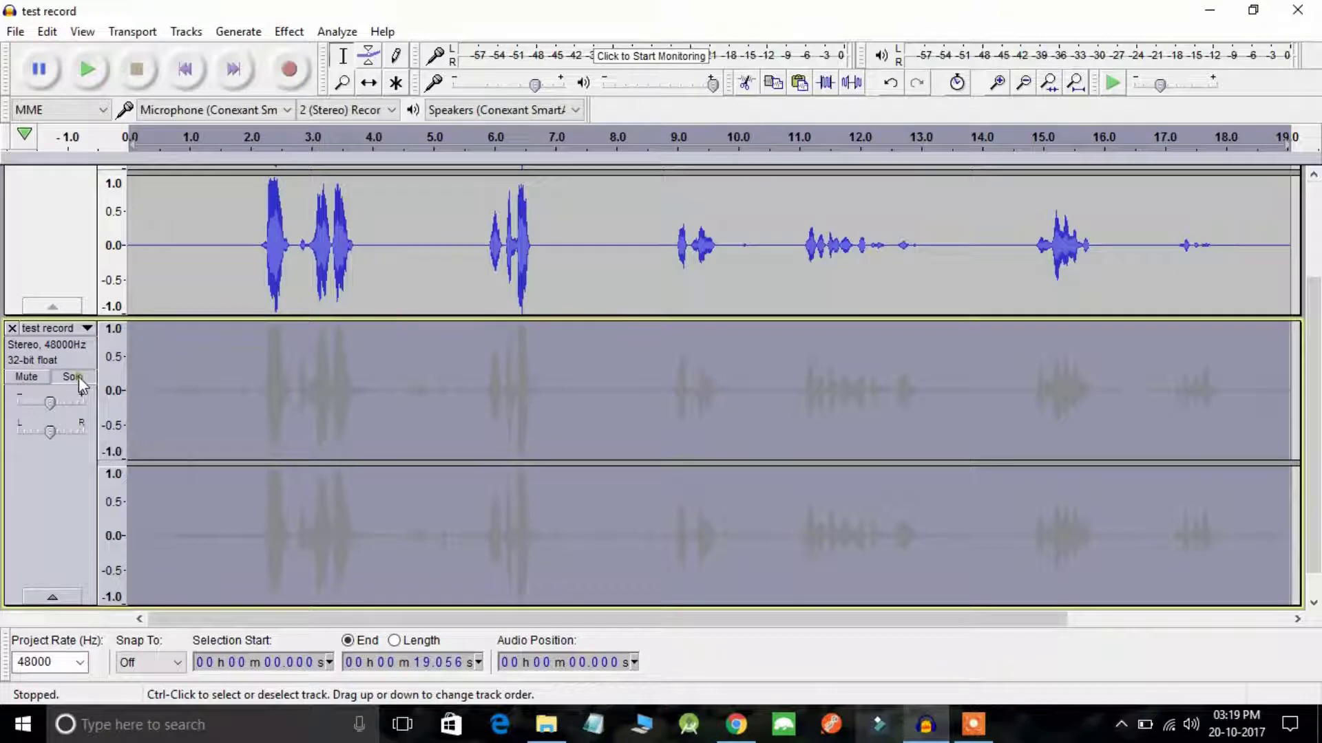
Solo the original noisy copy and play it alone
click(71, 377)
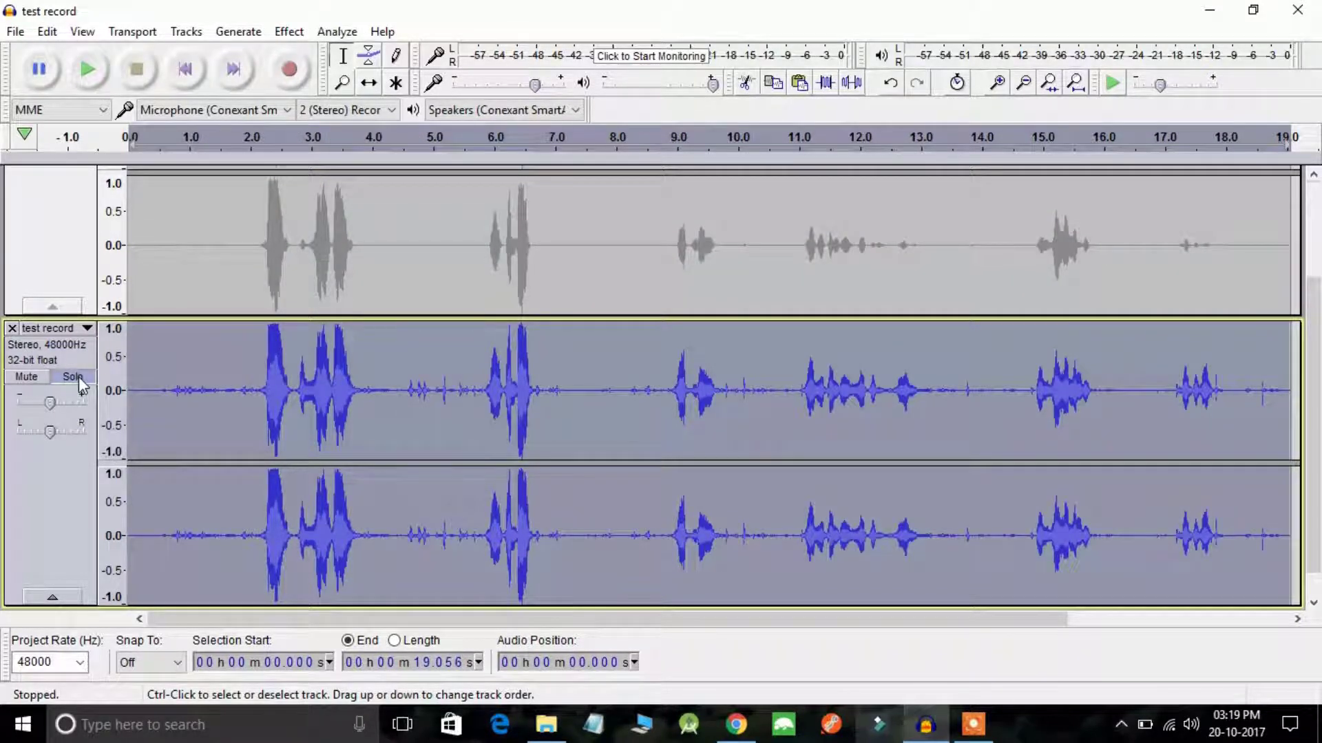
click(88, 69)
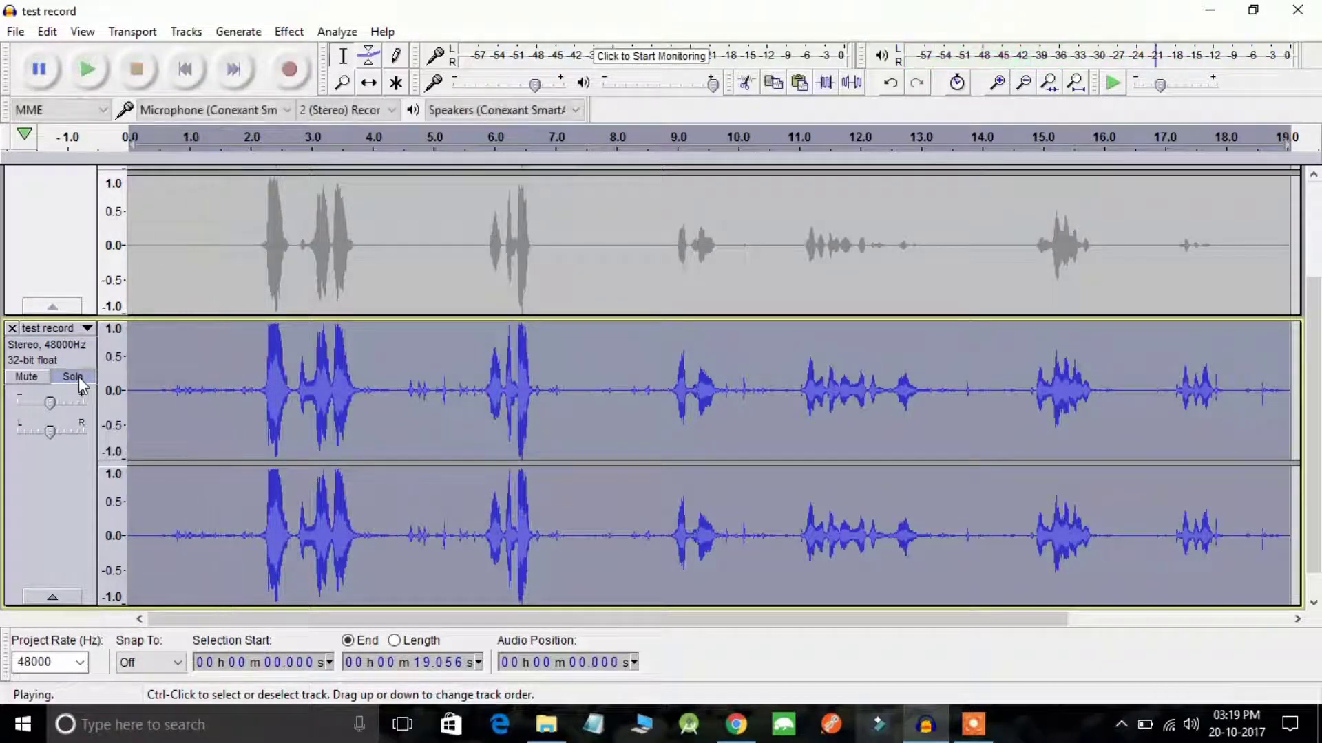
click(136, 69)
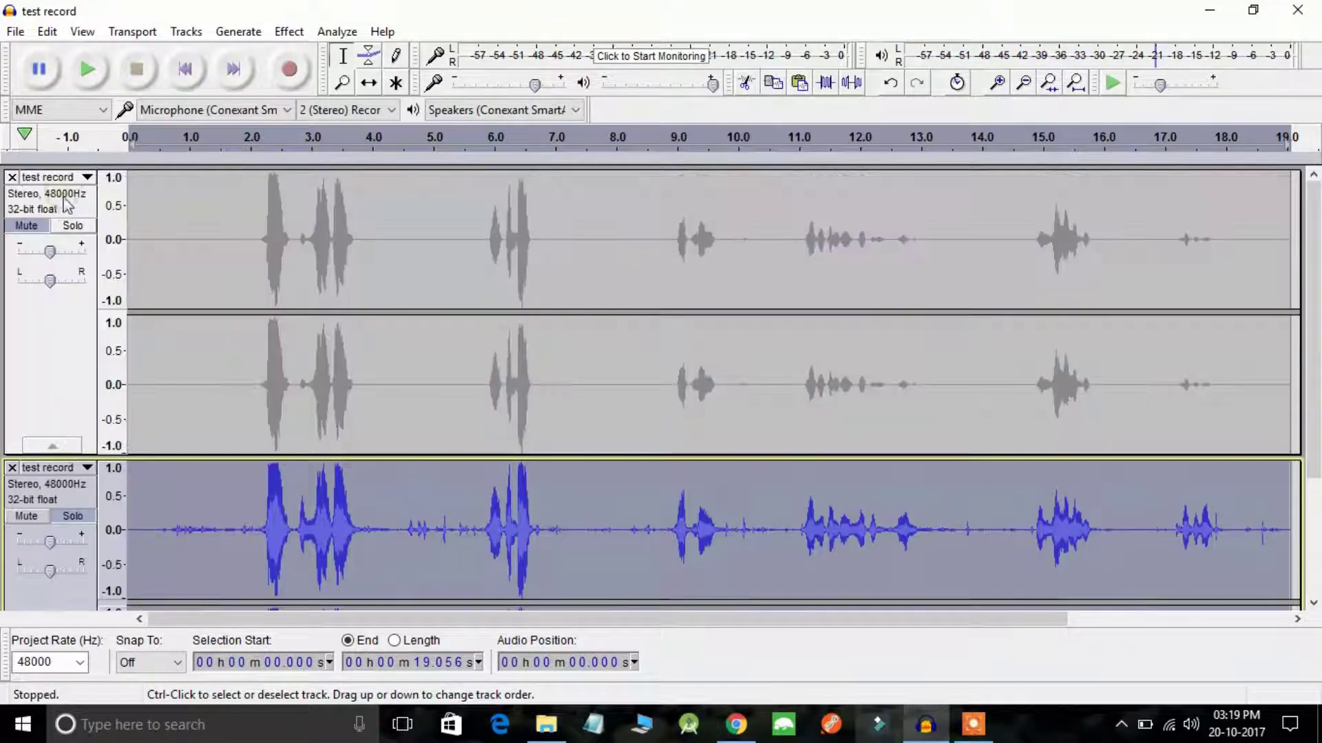
Solo the cleaned track instead and play it for comparison
click(73, 224)
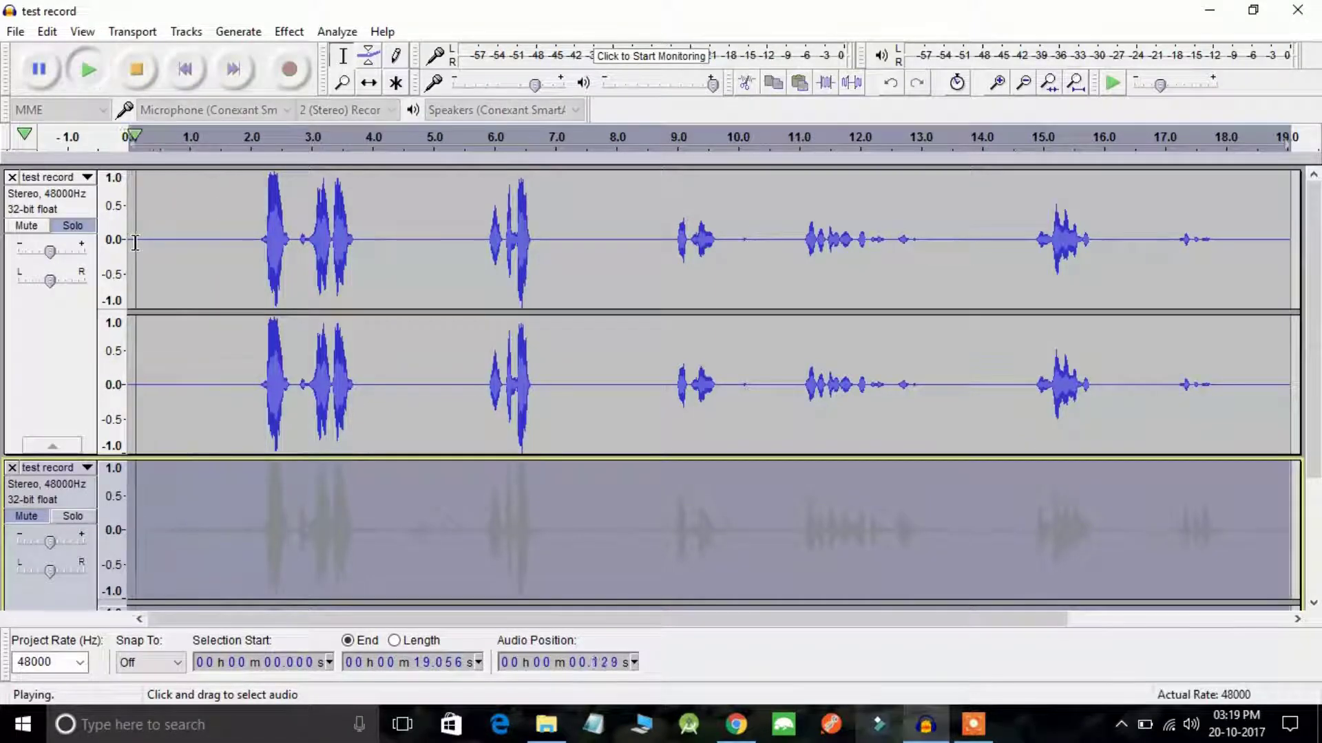
click(137, 69)
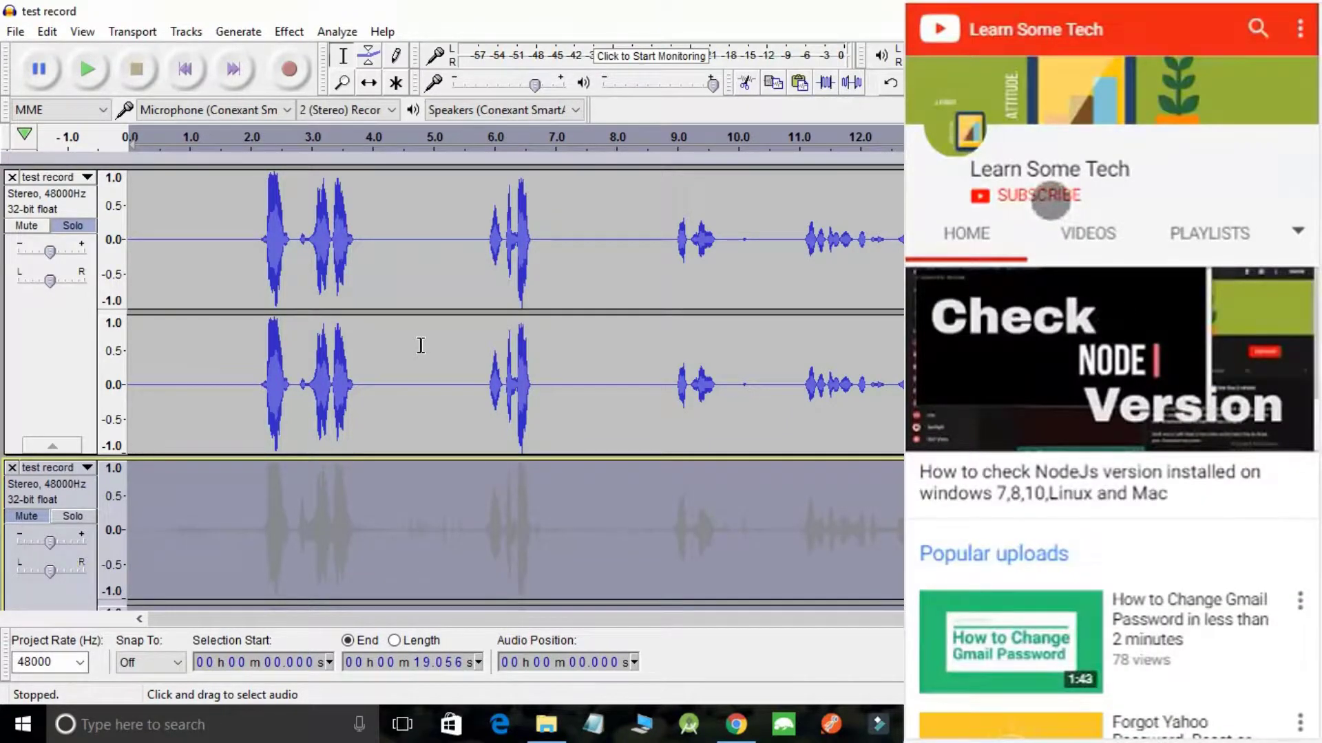
Subscribe to the Learn Some Tech YouTube channel
click(1035, 196)
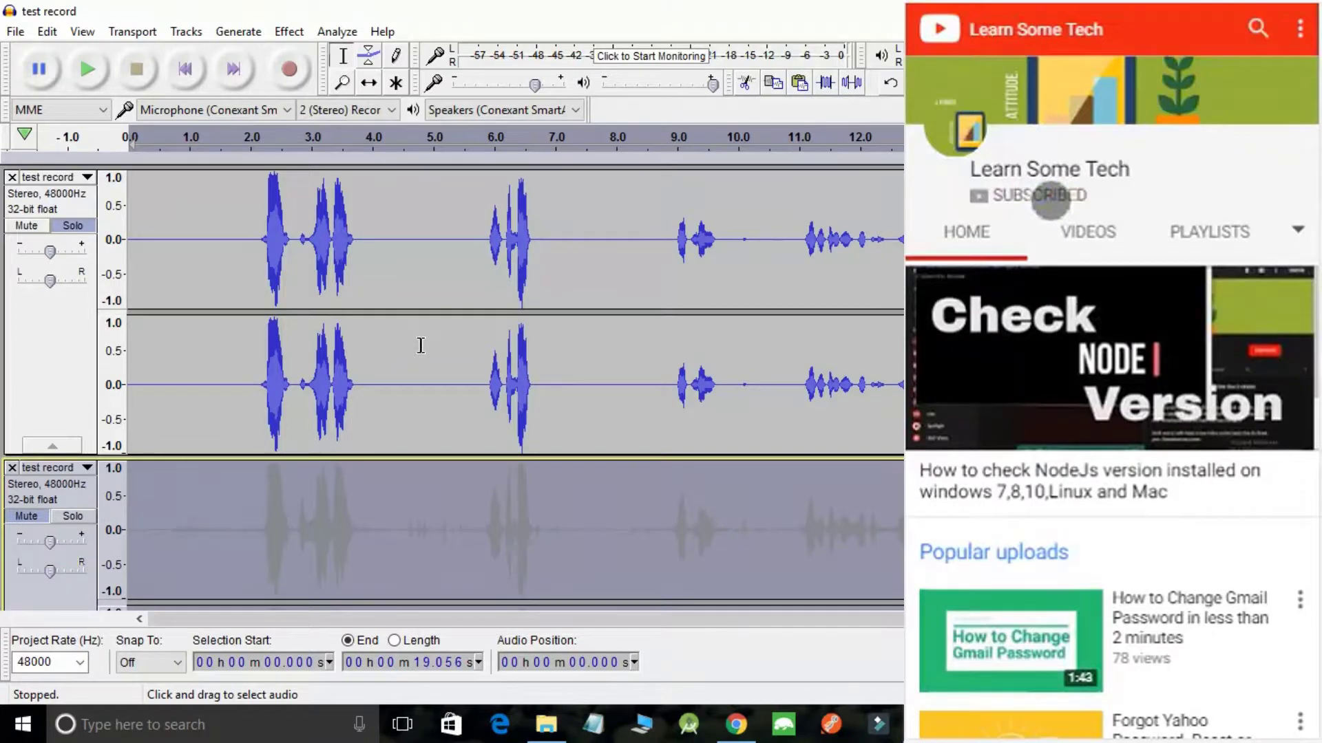